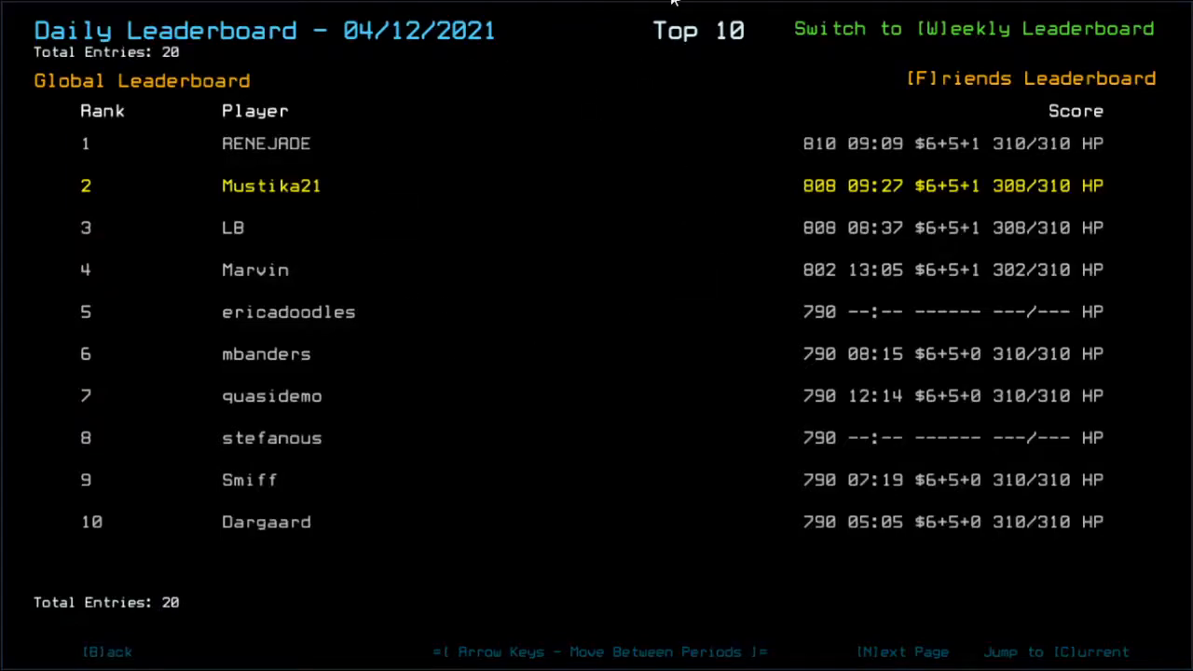
mouse_move(939, 287)
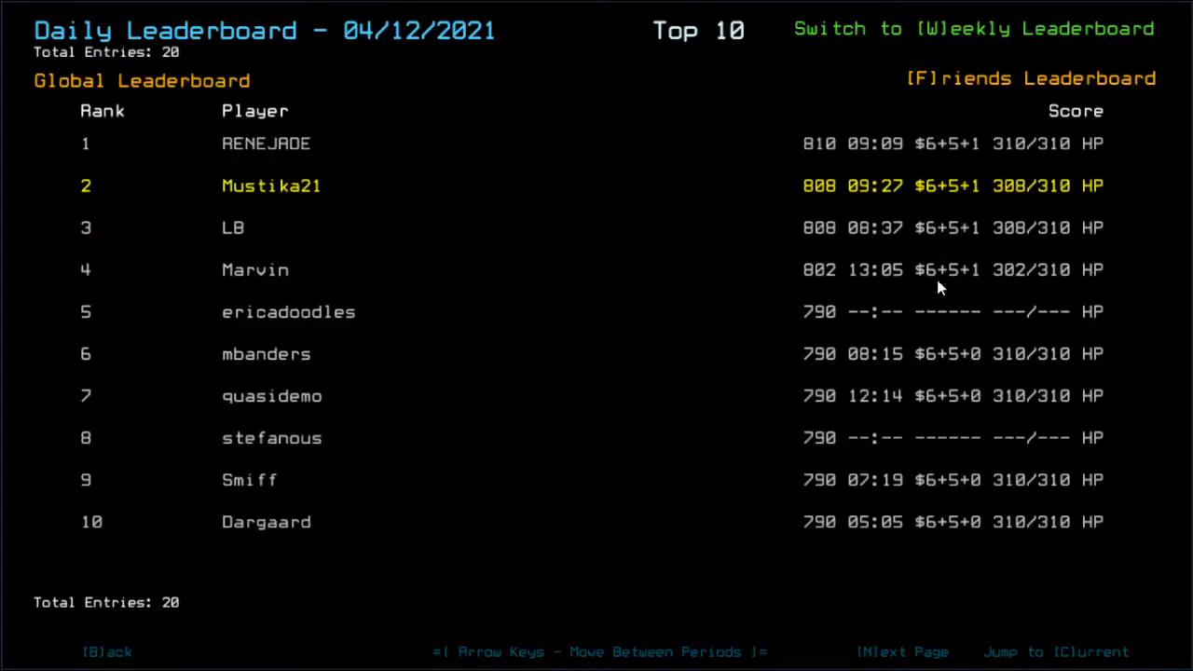
mouse_move(930, 295)
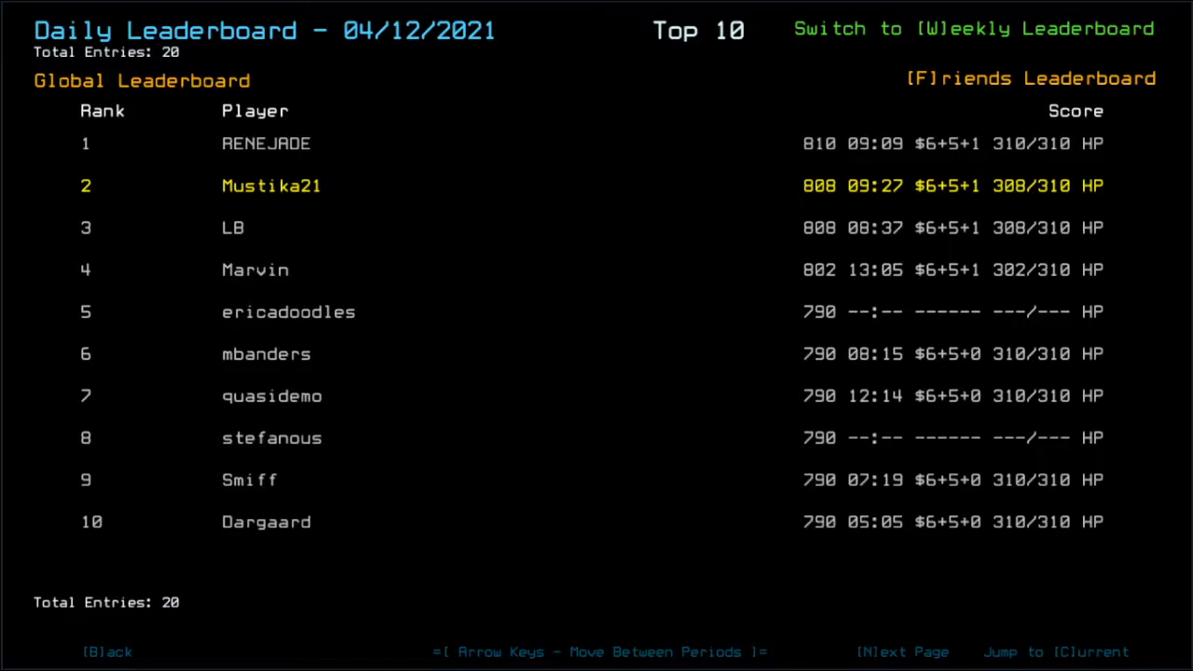
click(1031, 77)
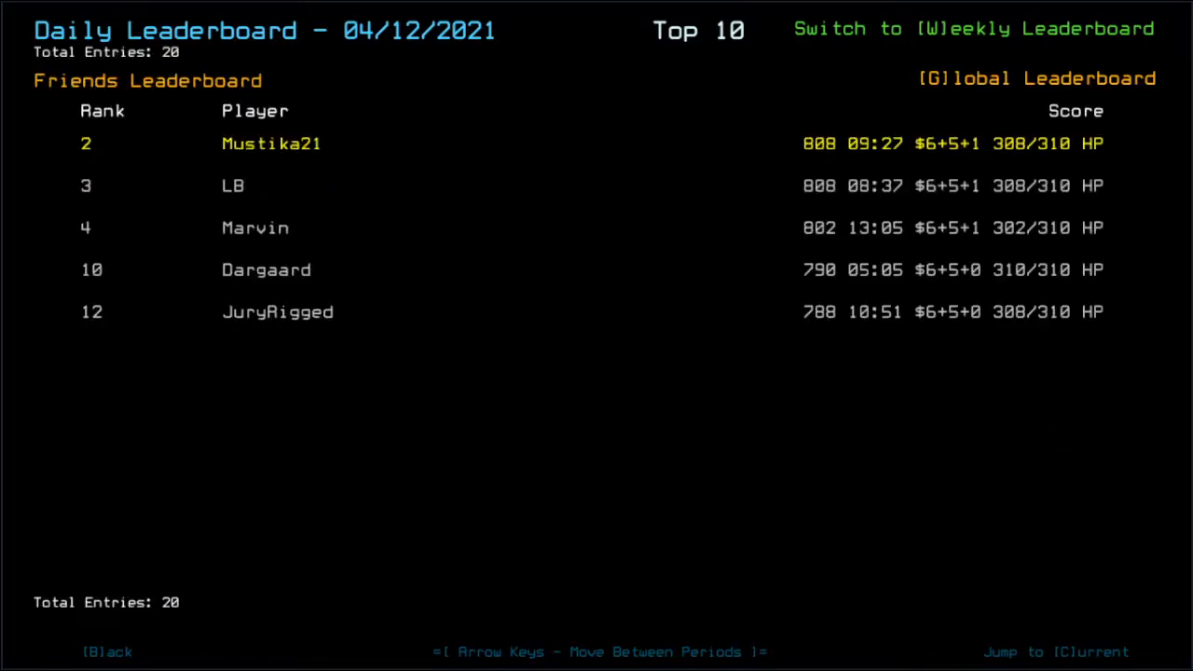
mouse_move(649, 183)
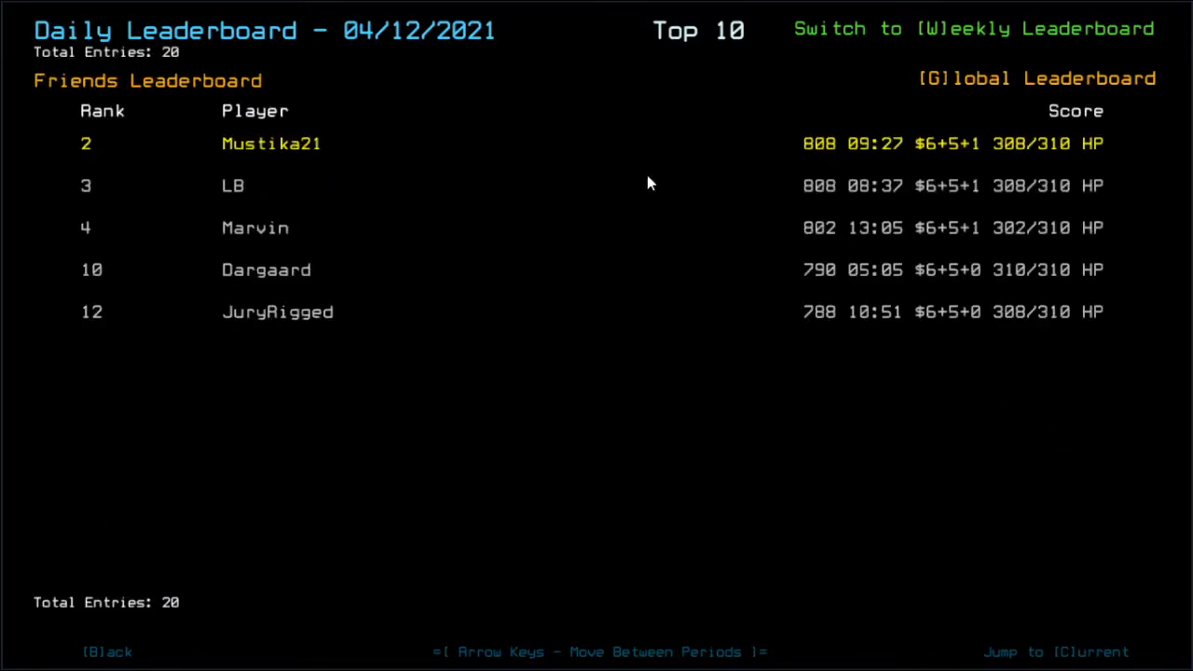
mouse_move(770, 462)
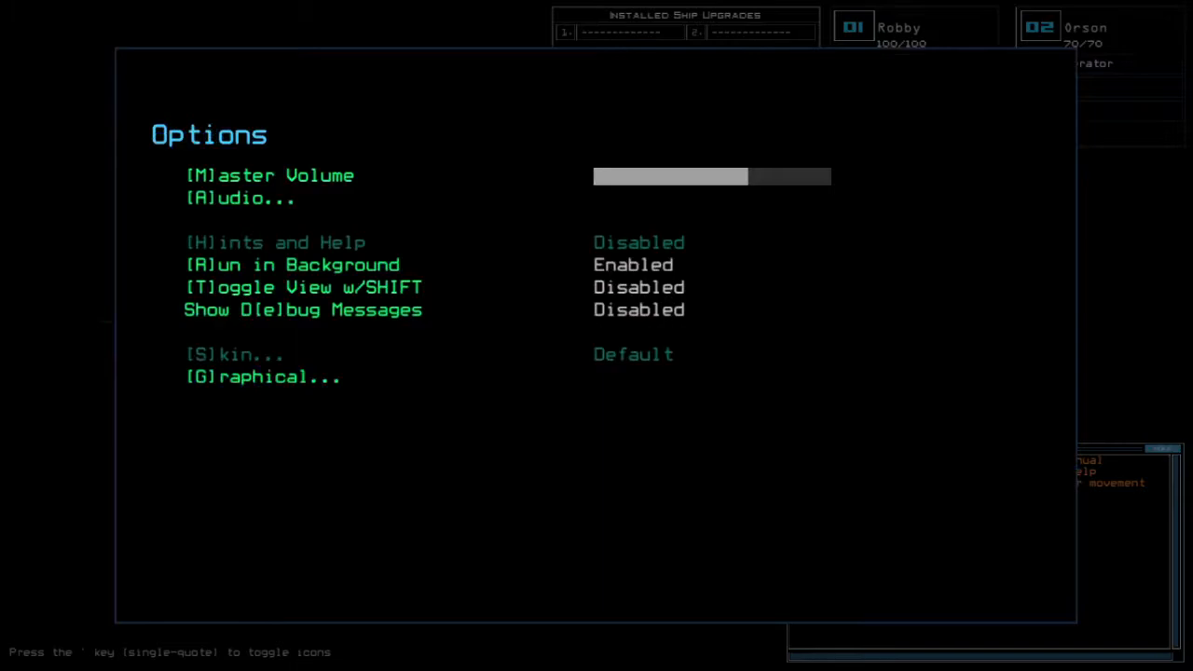
Check the graphics settings, leave the pause menu, and cancel the alias list unchanged.
click(263, 377)
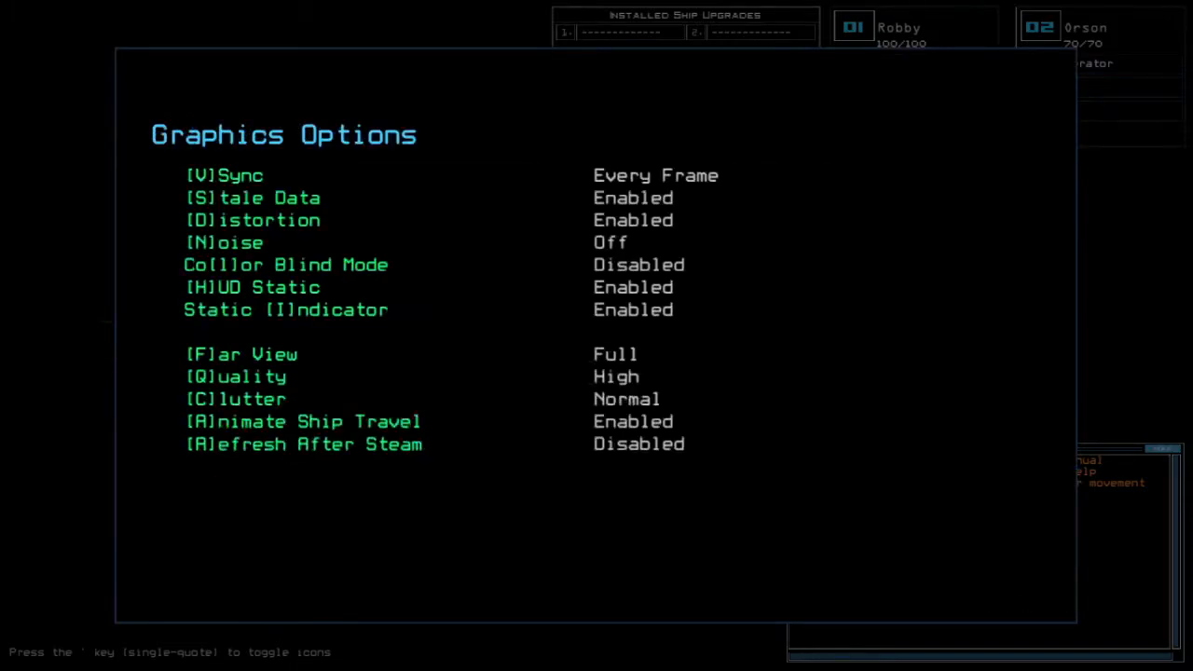
key(Escape)
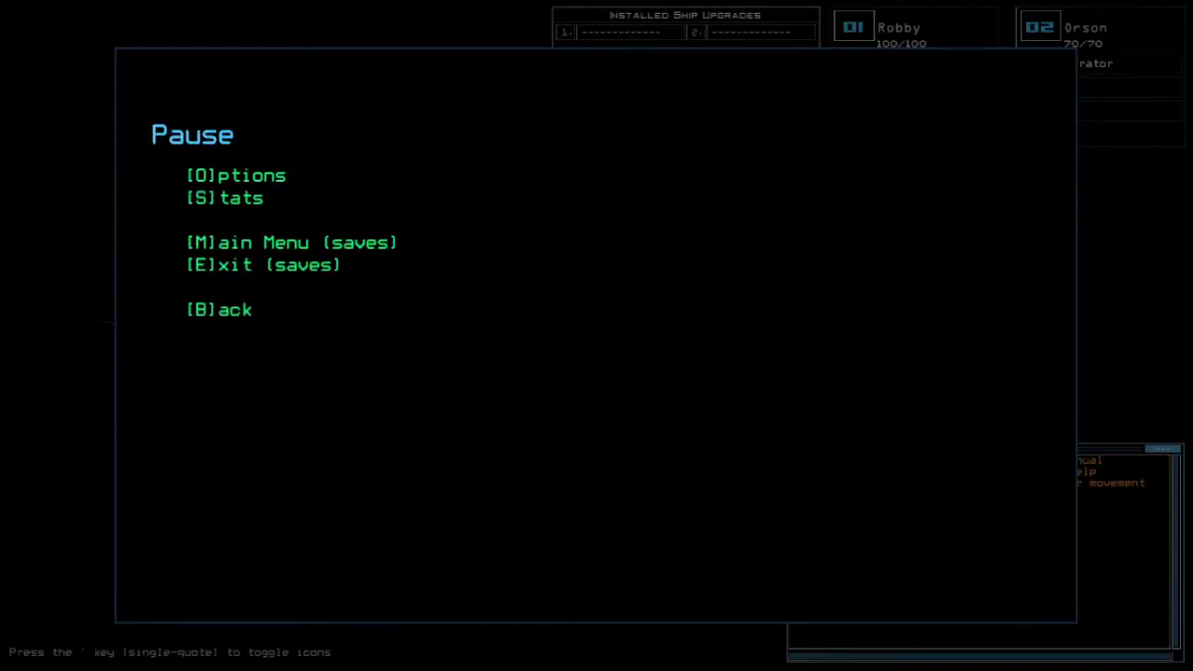
key(b)
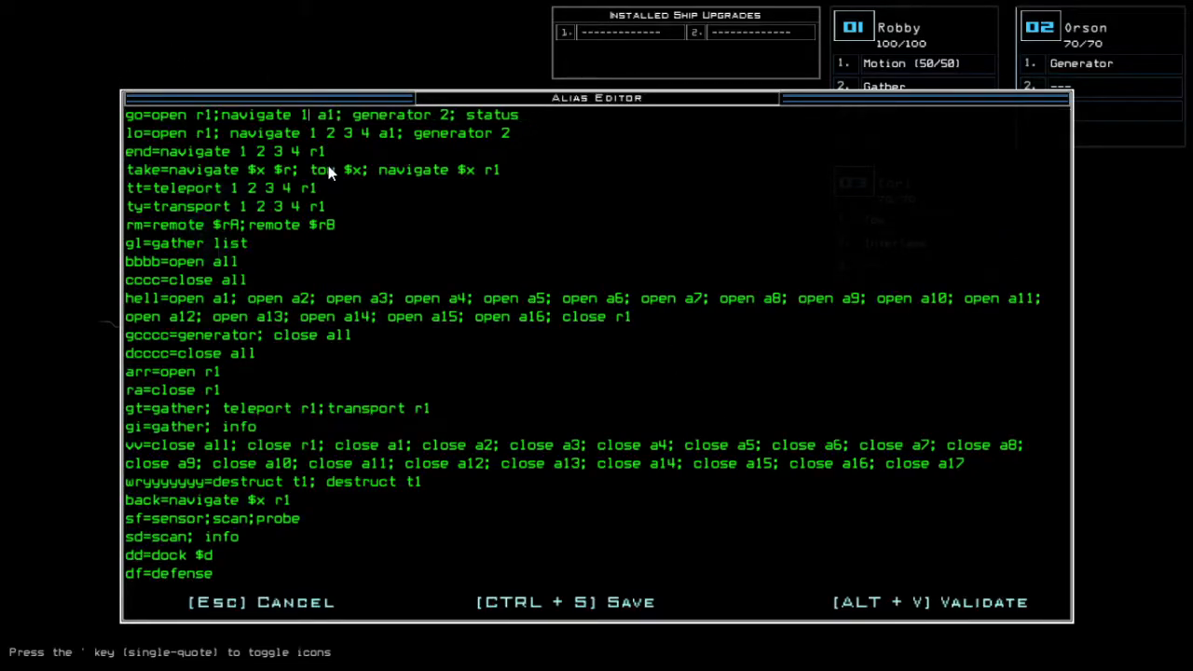
key(Escape)
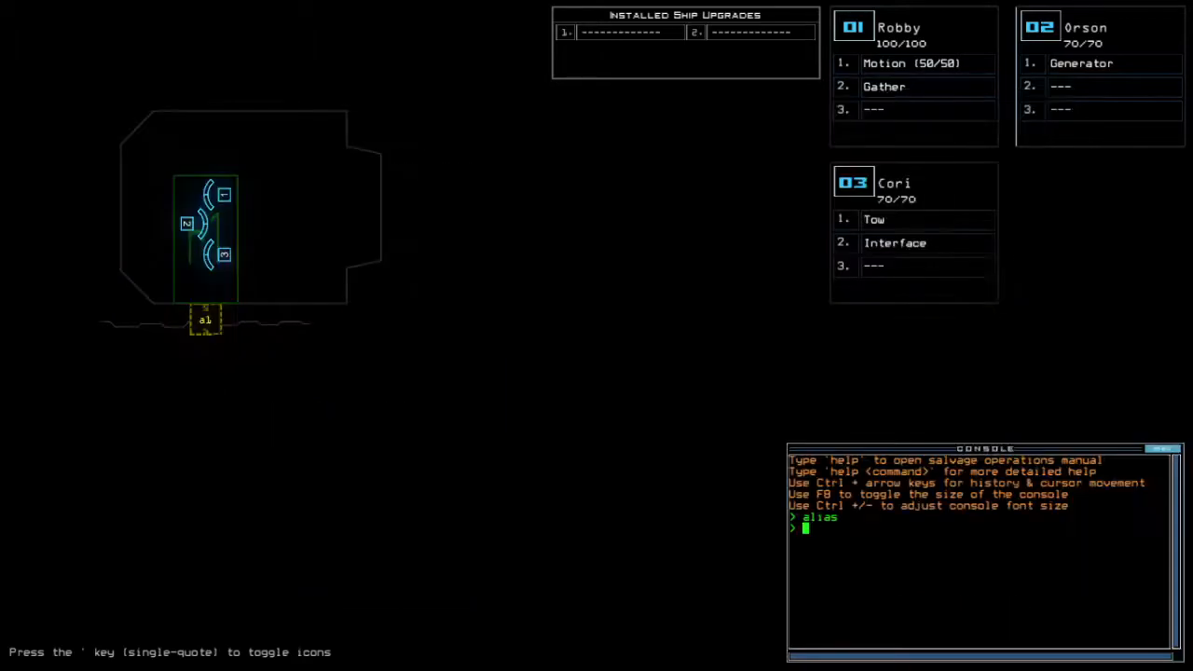
mouse_move(444, 269)
text(status)
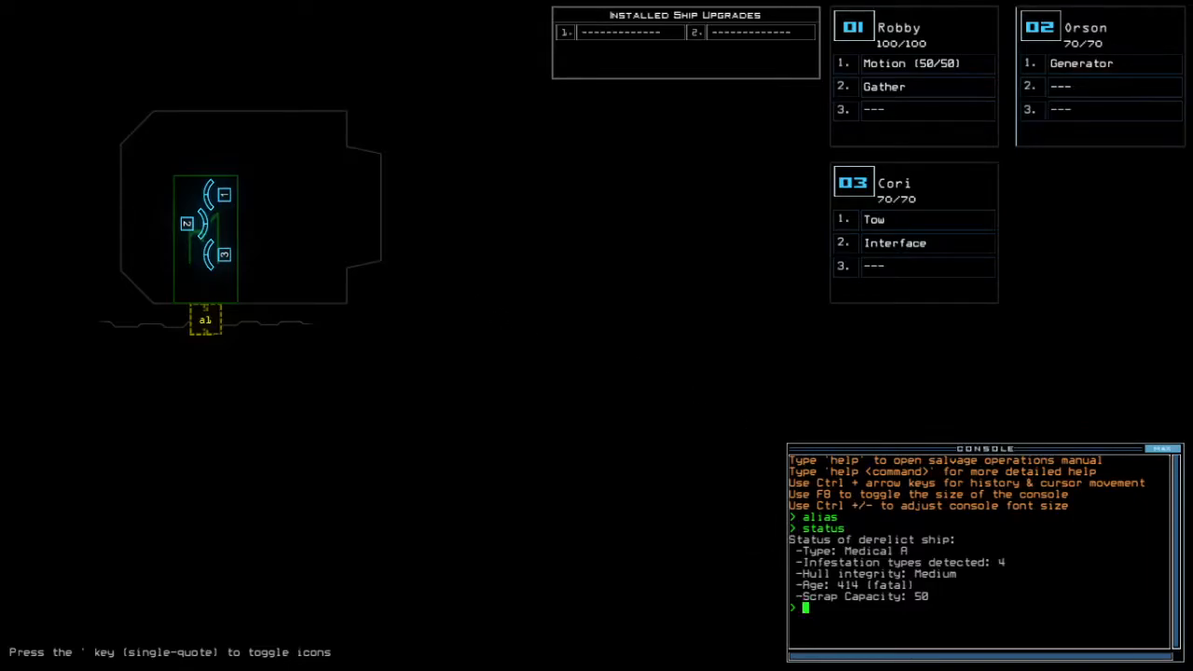
mouse_move(690, 475)
text(swap)
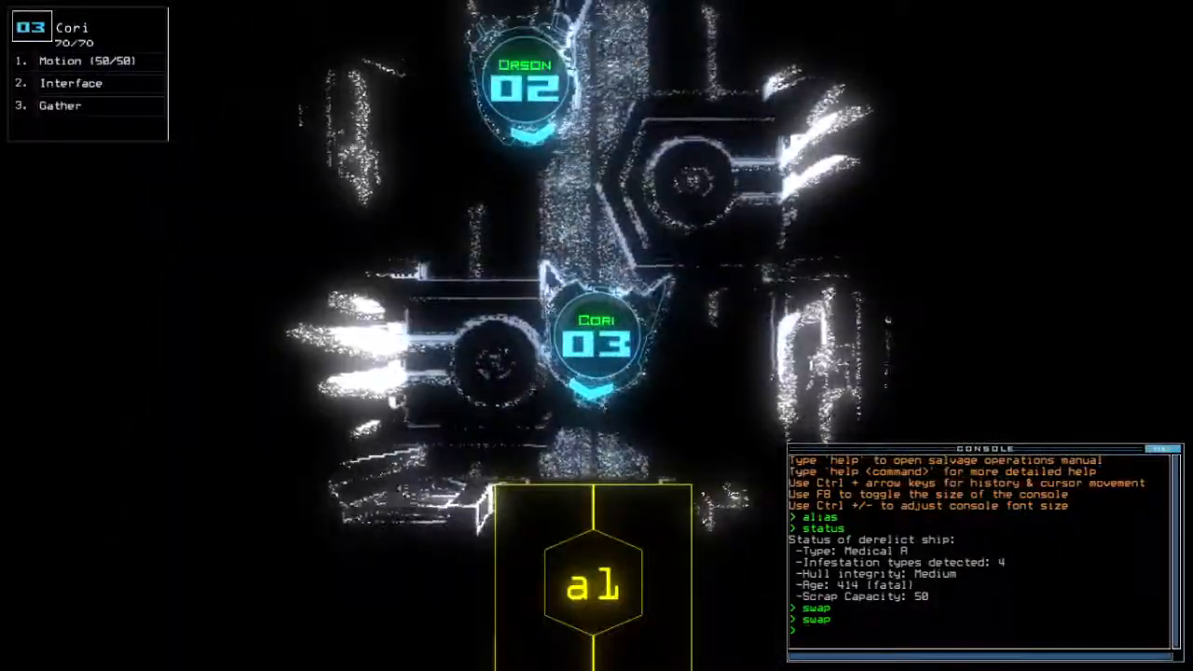
Run the 'go' alias to power the generator and interface and map rooms.
text(go)
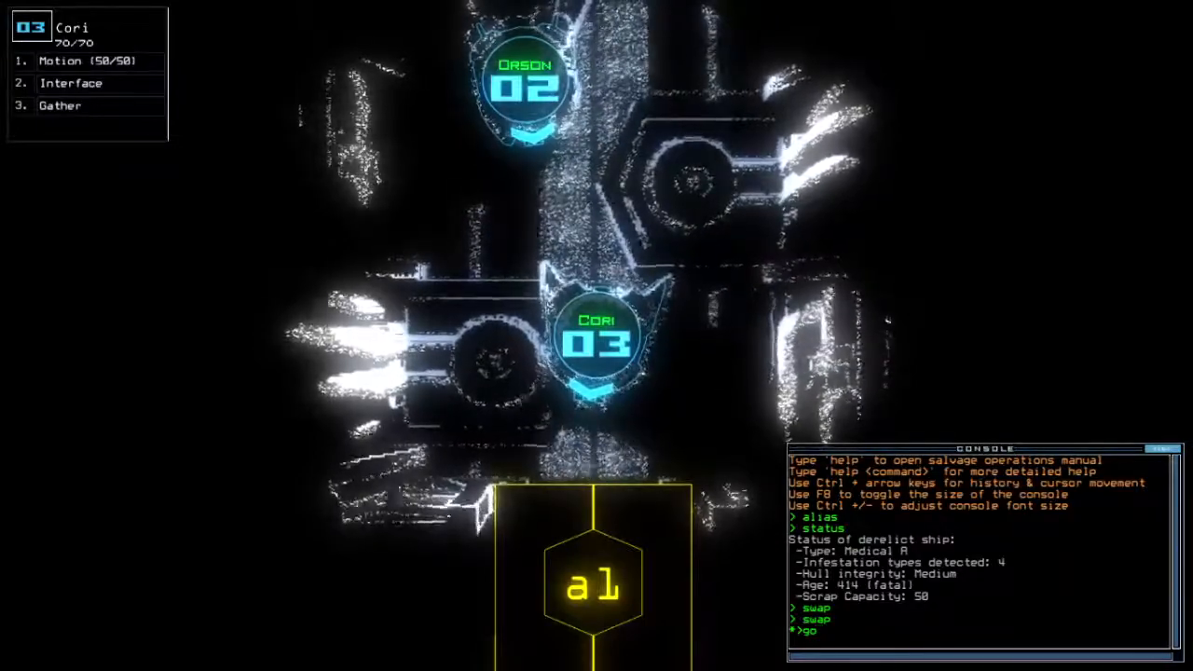
key(Return)
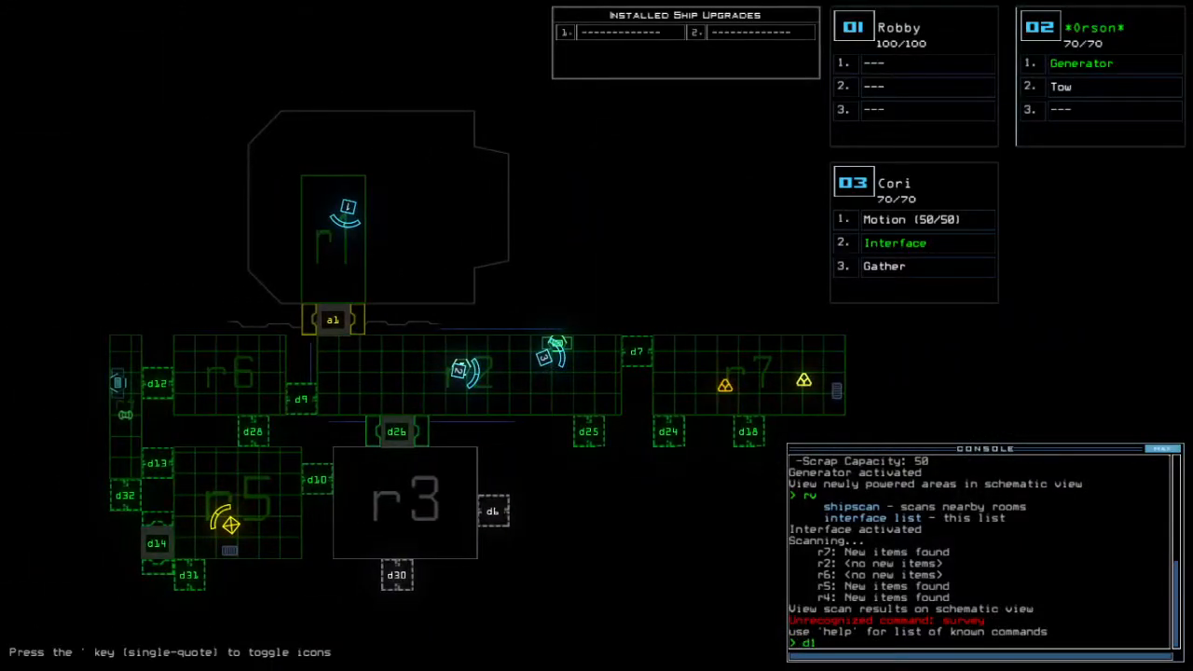
Enter the 'motion' command to scan for movement, flagging room r8.
text(motion)
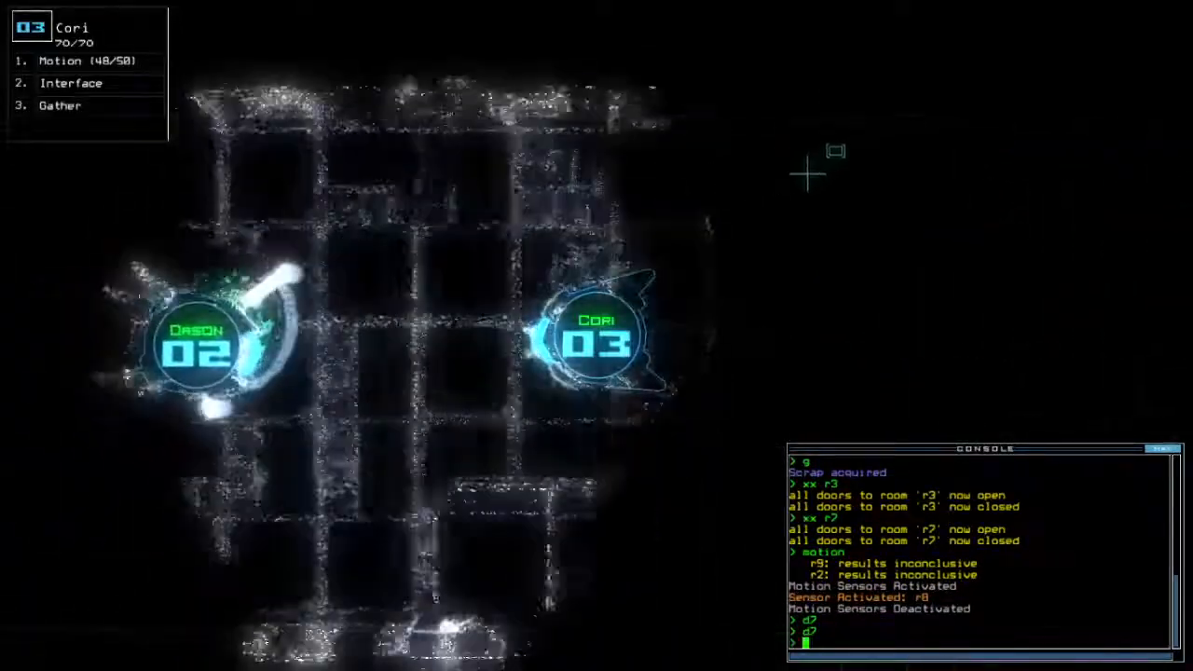
Enter 'd26' and 'f r10' commands, sending Orson and Cori toward r2.
text(d26)
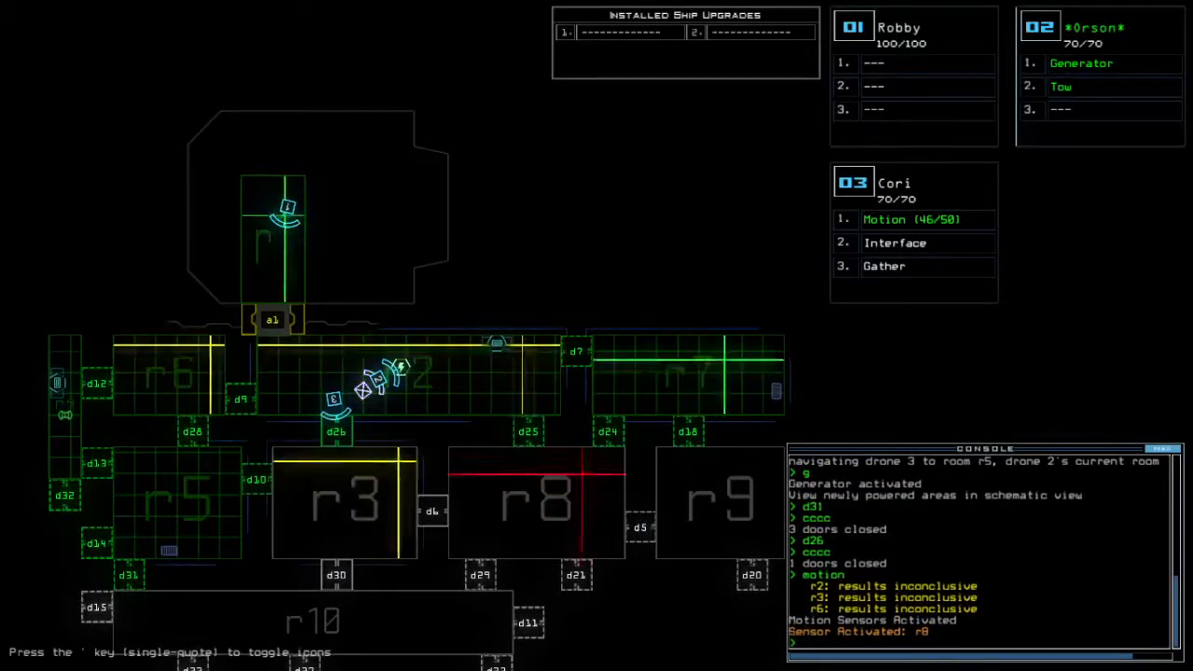
text(f r10)
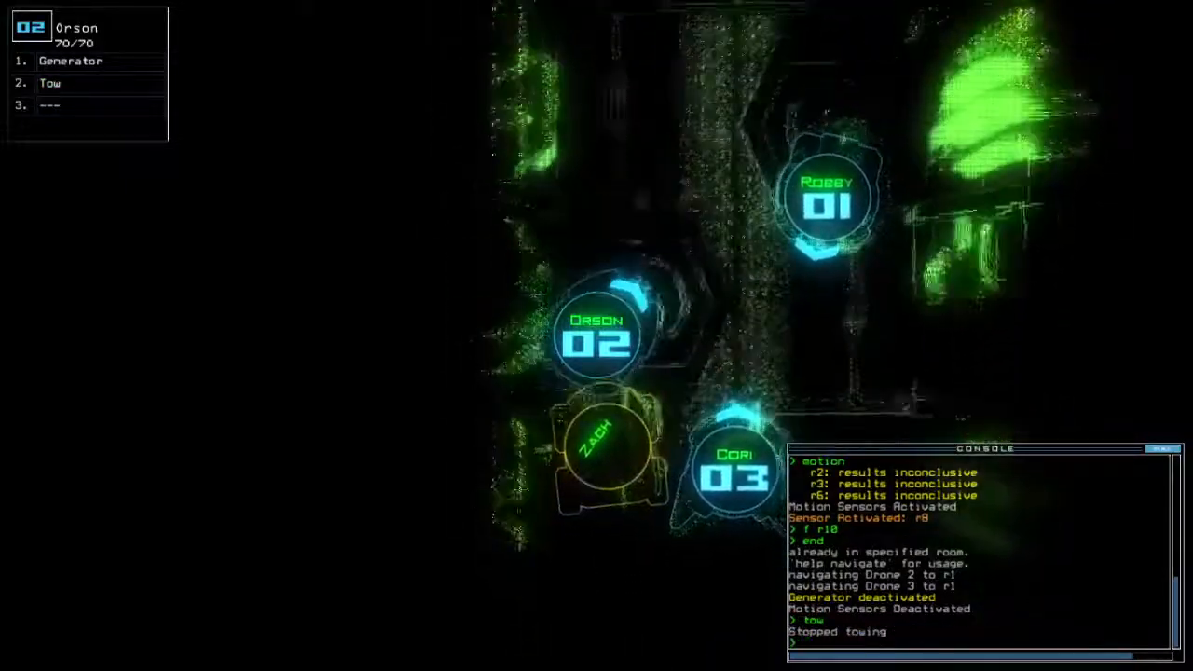
click(732, 476)
text(generator 2)
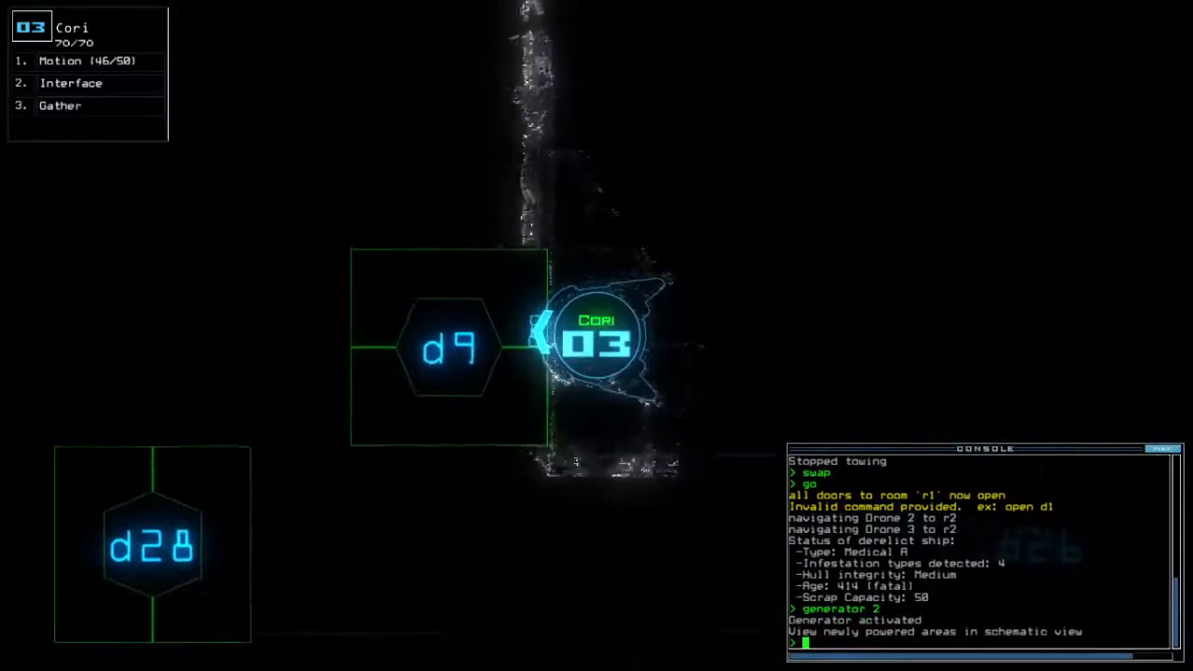
Enter 'd9' to shut the door next to Cori.
text(d9)
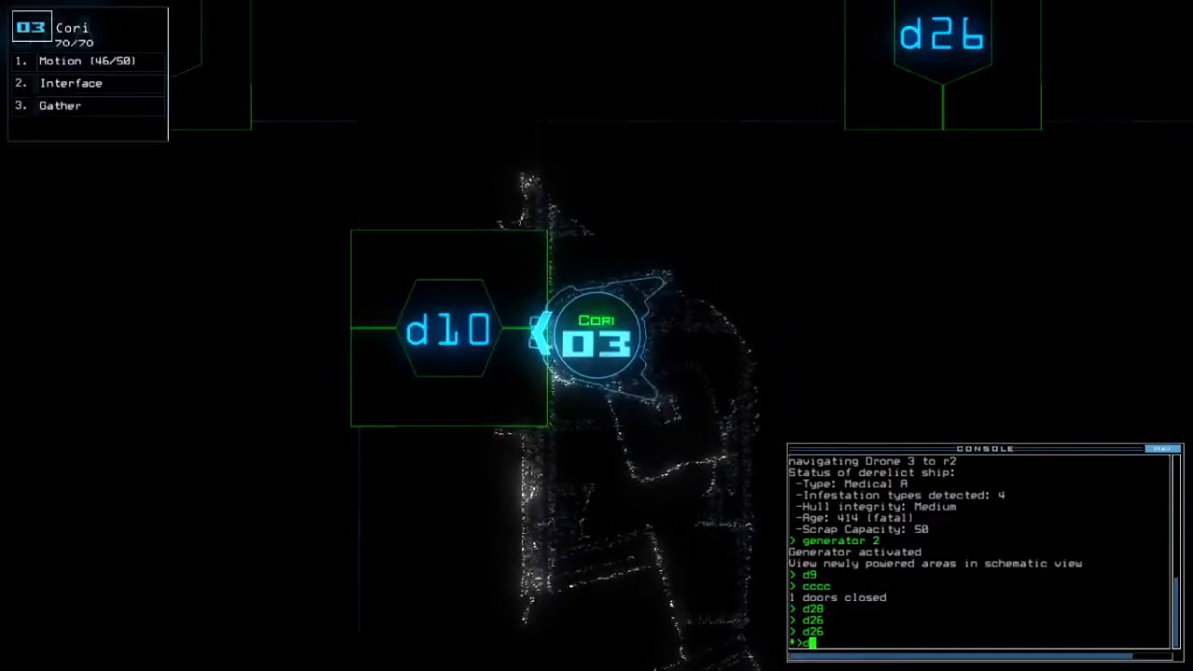
text(d10)
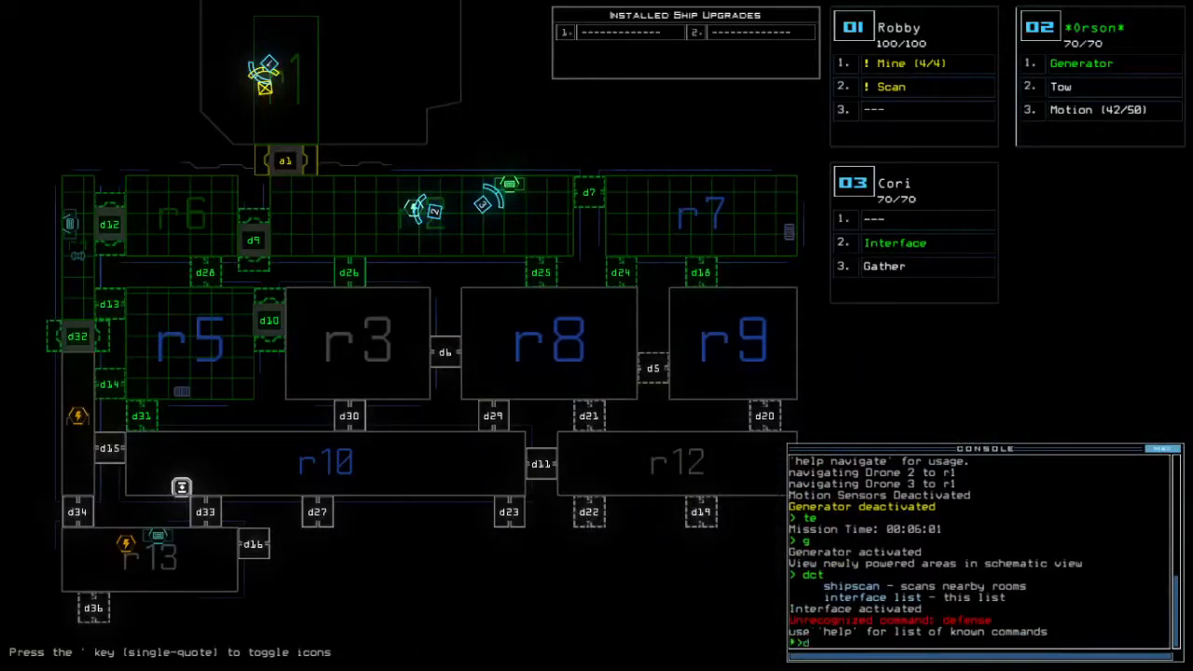
Toggle door d9 from the console with Cori and Orson grouped together.
text(d9)
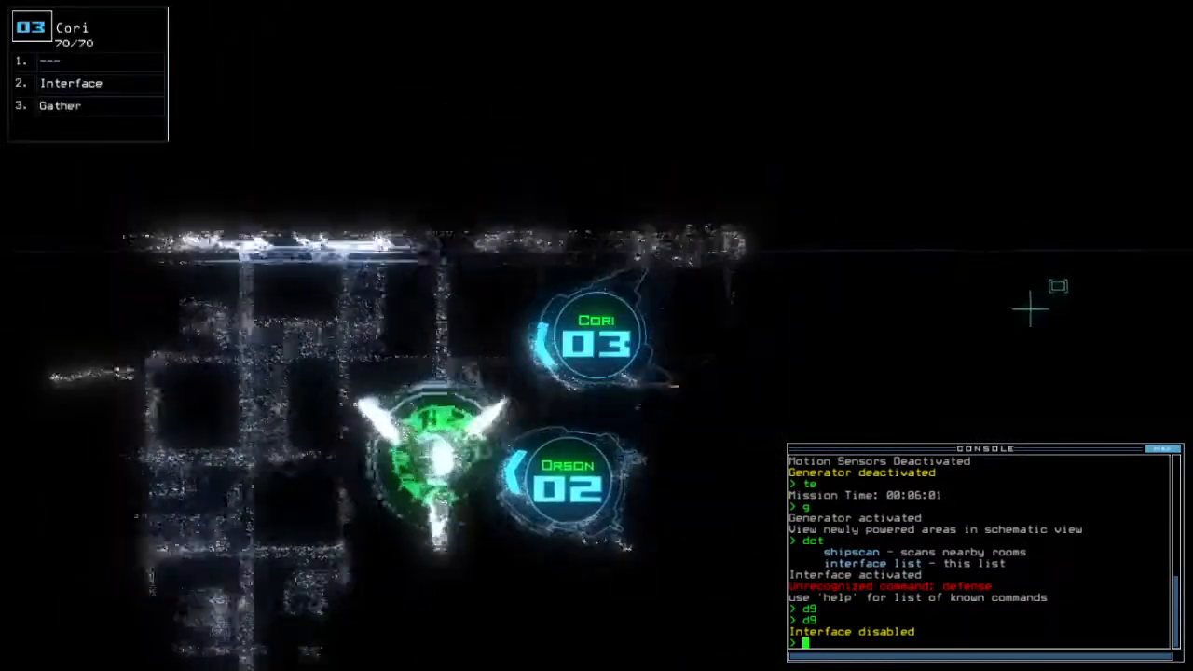
Enter 'navigate 2' and 'navigate 3' commands to route drones Orson and Cori.
text(navigate 2)
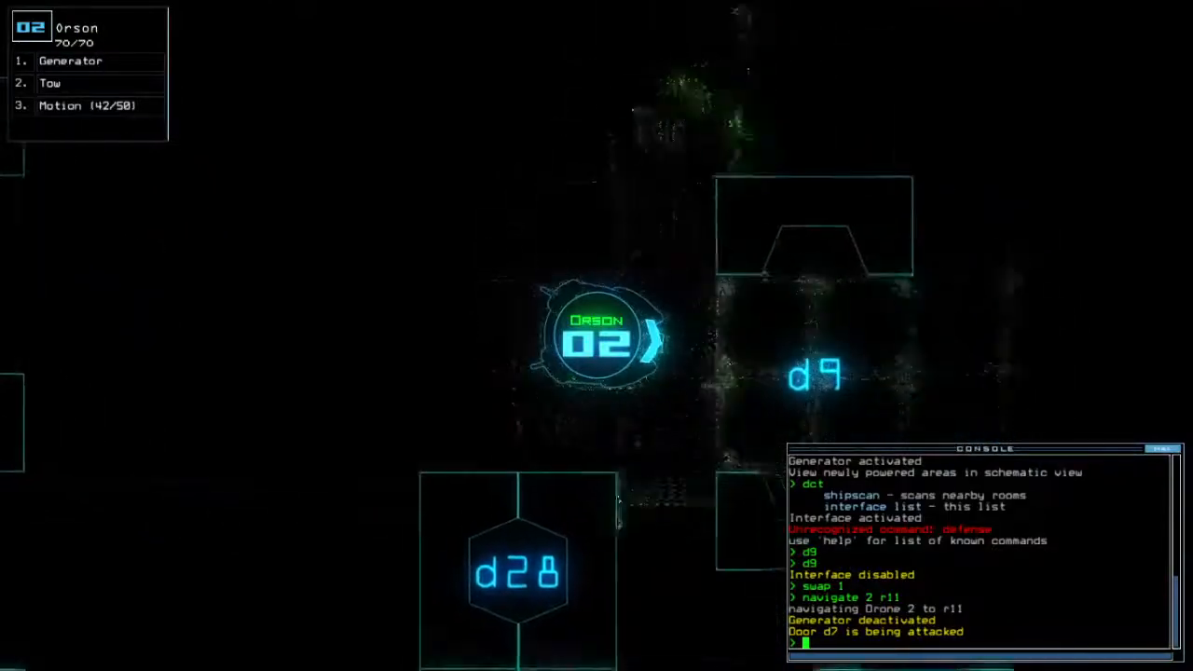
text(navigate 3)
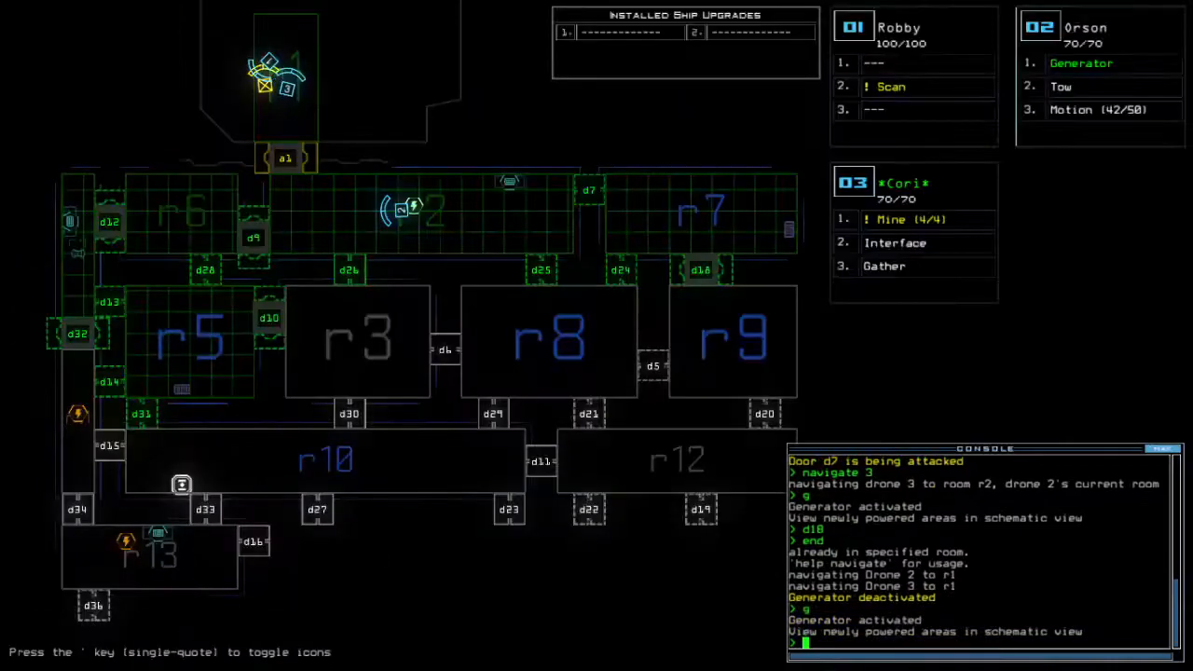
Route Cori toward room r11 and toggle the generator on and off.
text(navigate)
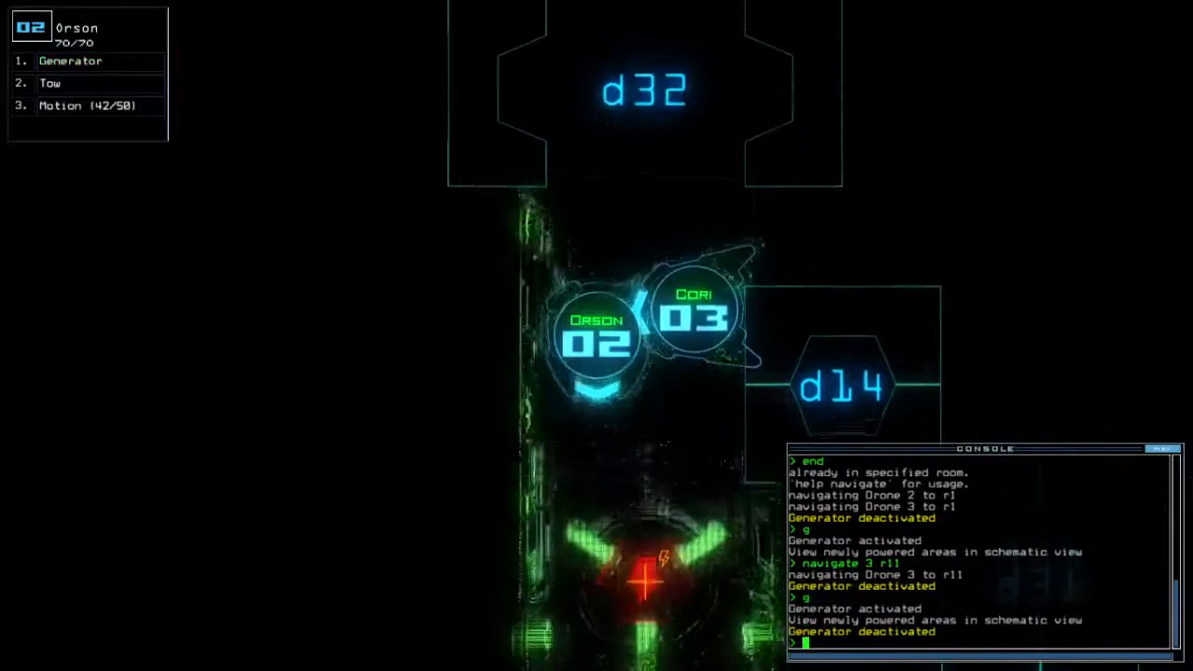
click(697, 317)
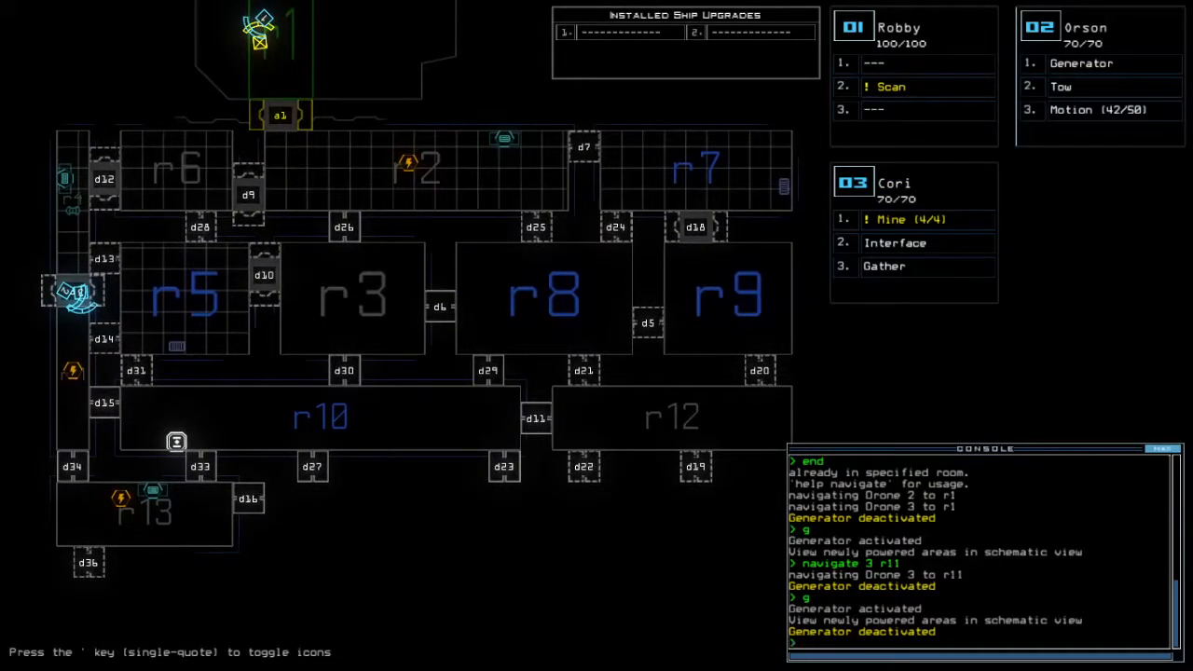
Enter 'f r10' and work door d1, revealing rooms r14 and r15.
text(f r10)
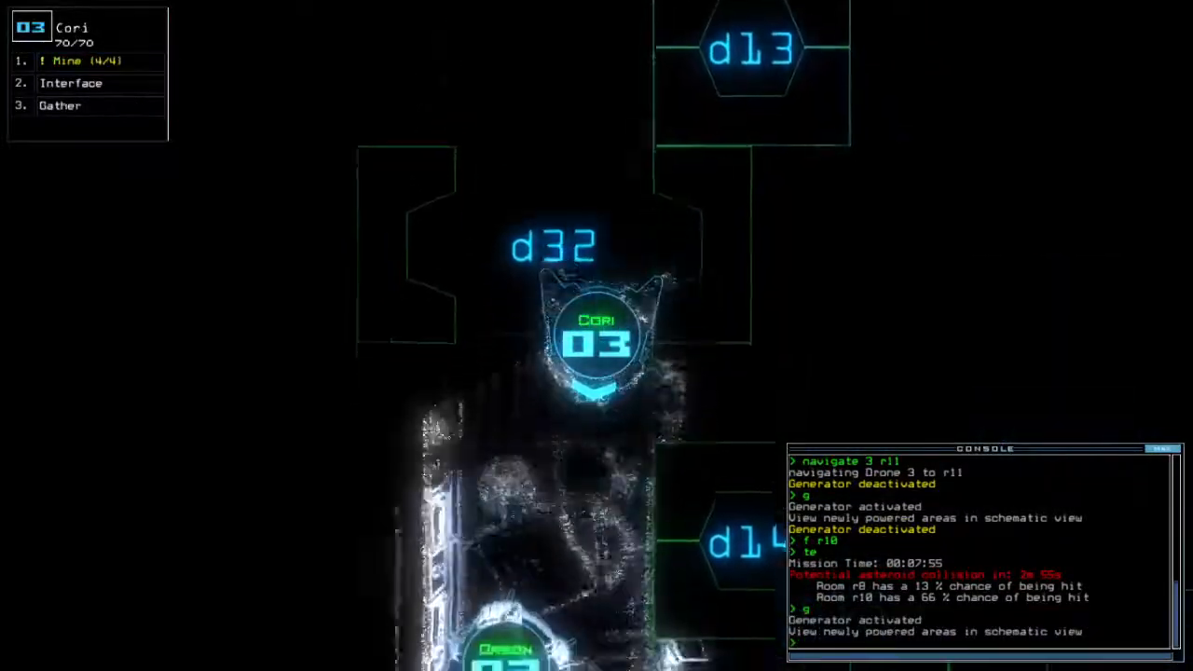
text(d1)
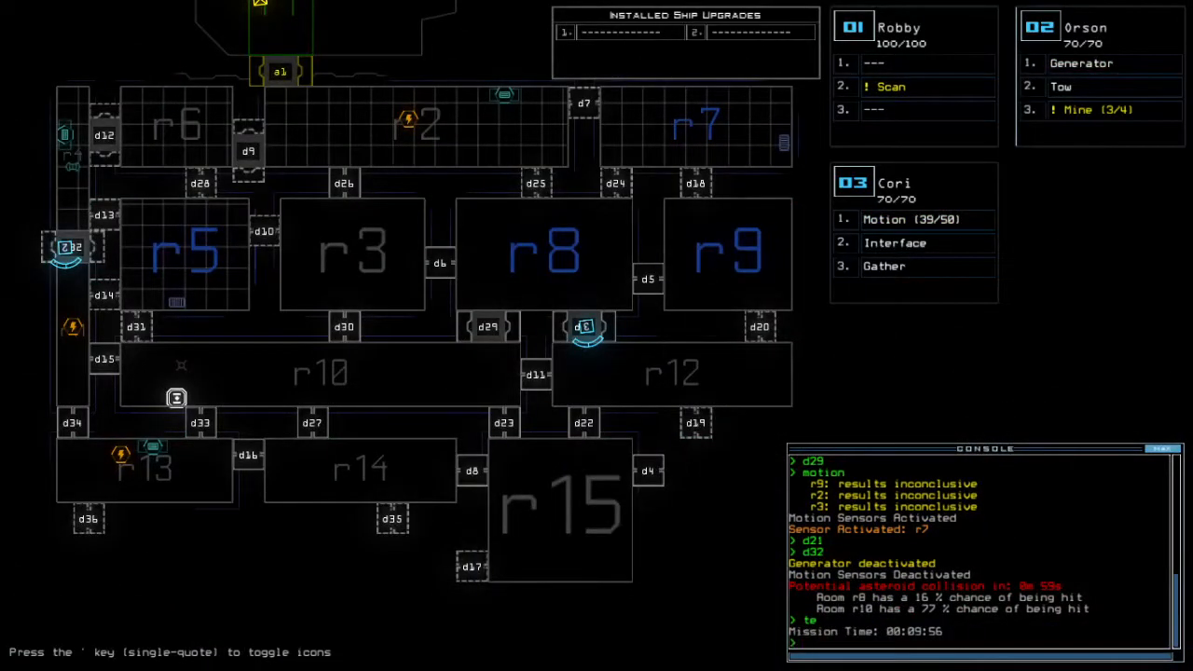
Enter the 'f r8' command in the Duskers console.
text(f r8)
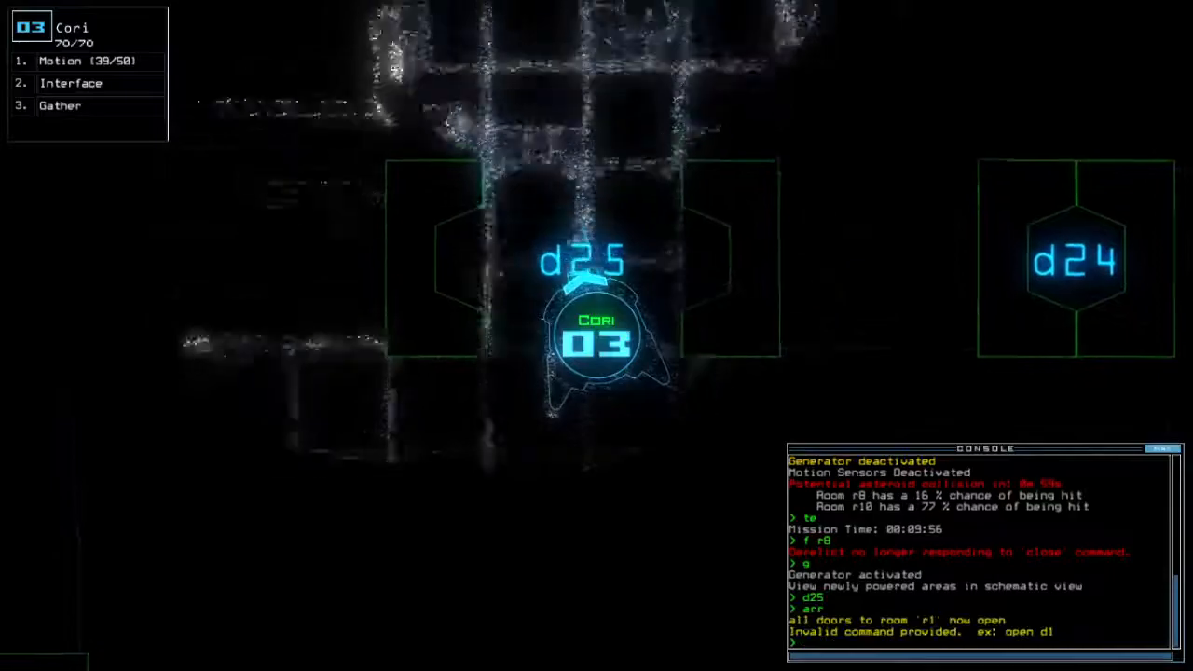
Recall drone 2 (Orson) to the ship with 'back 2'.
text(back 2)
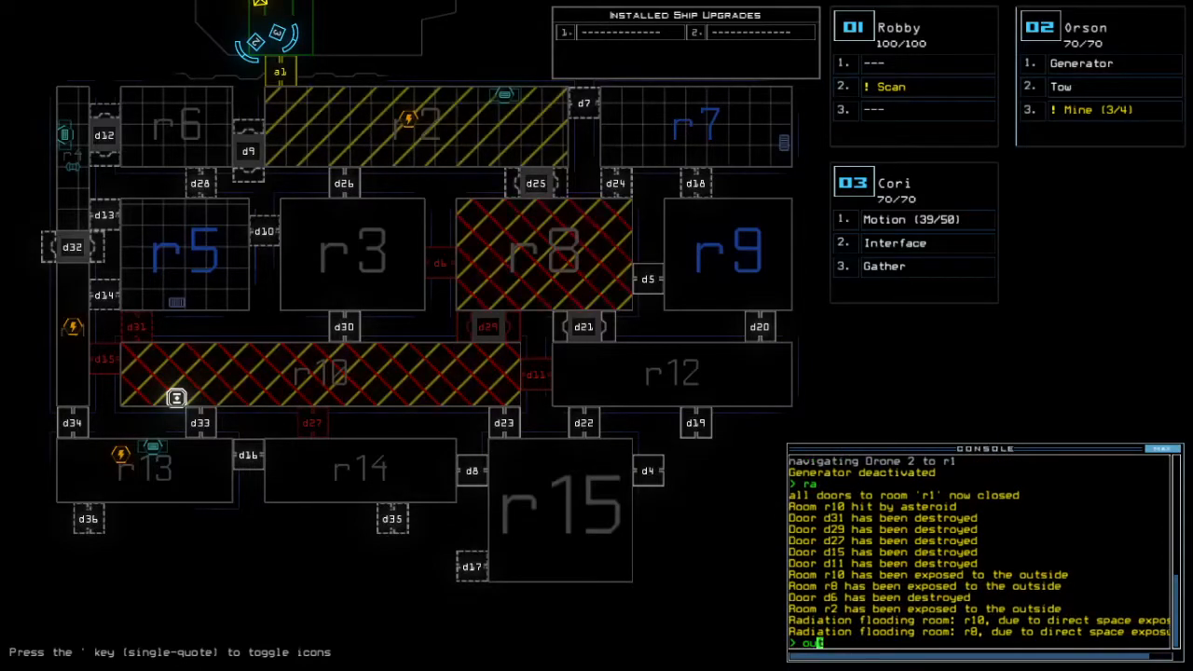
Submit the leave command and accept the 695 score to view the leaderboard.
key(Return)
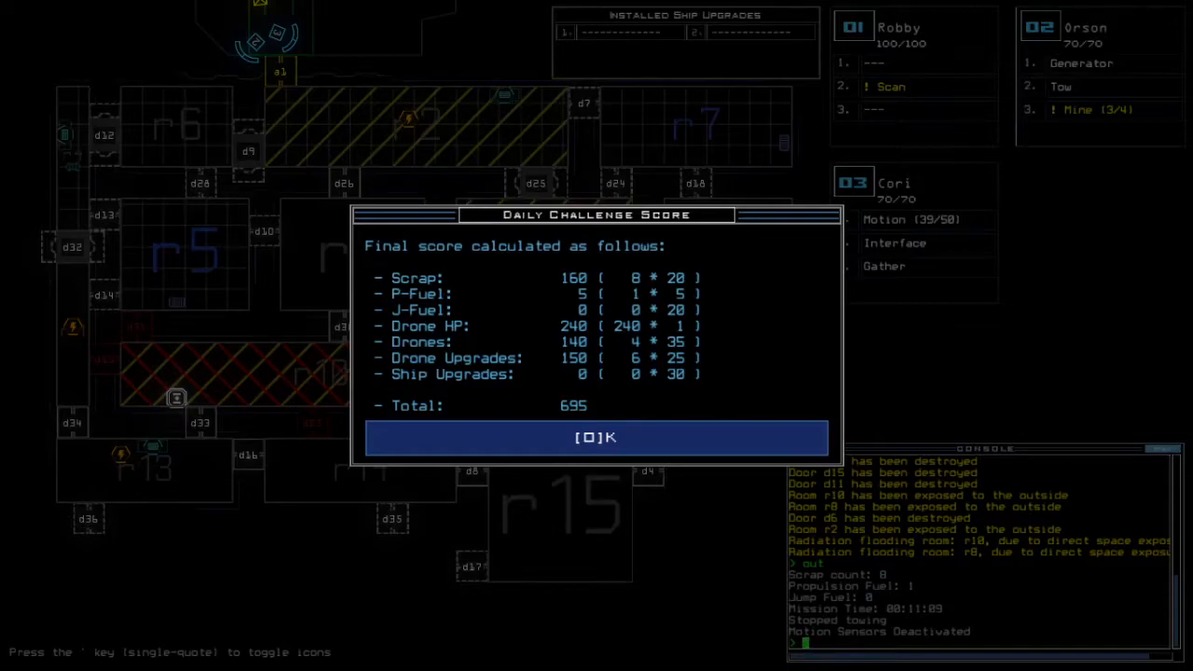
click(595, 437)
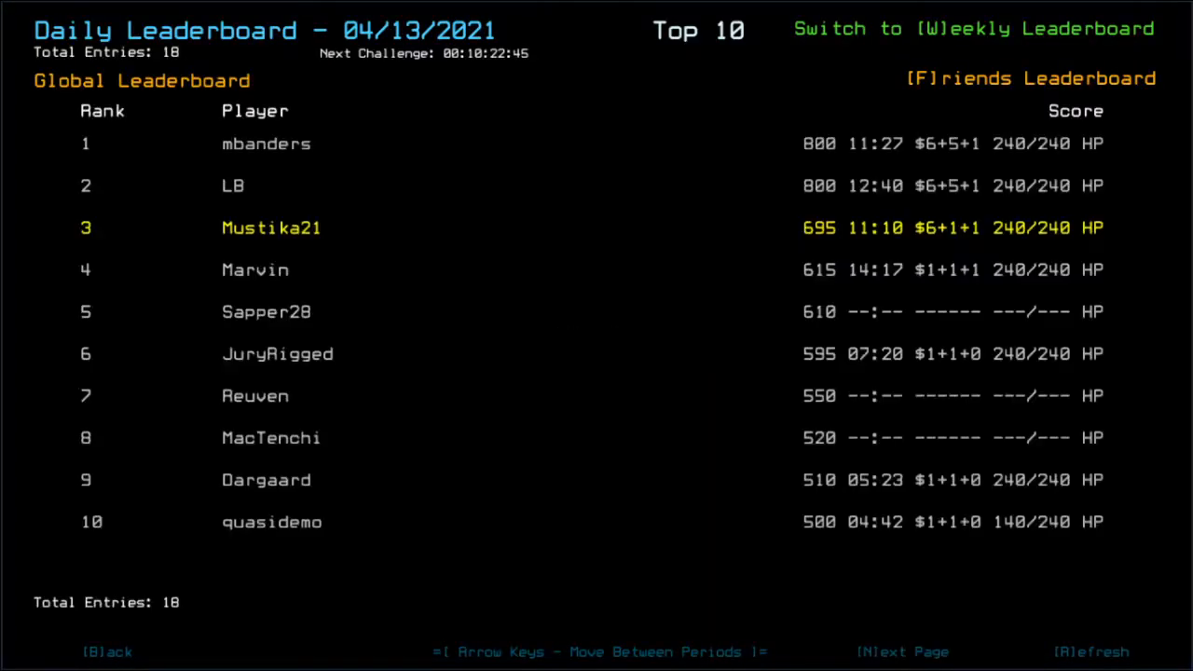